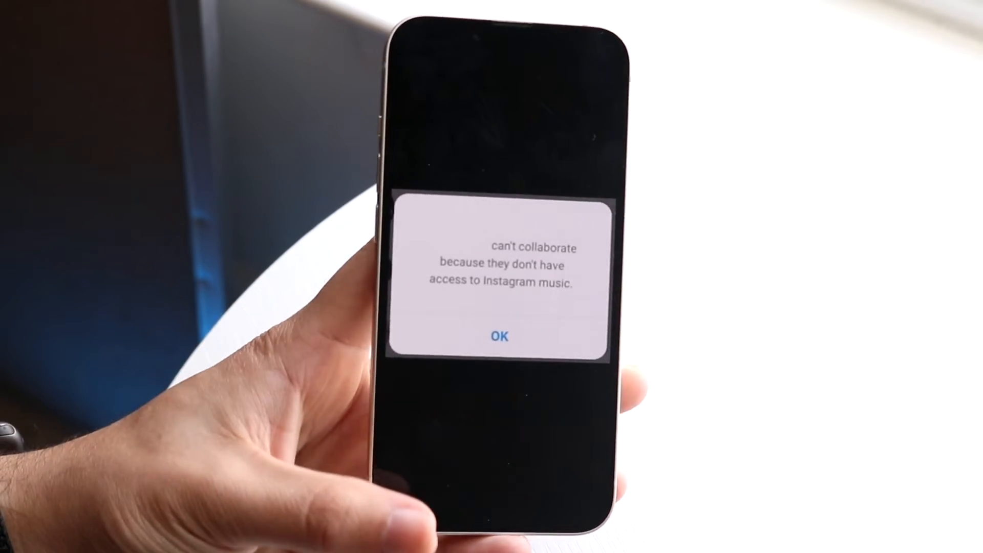
- Dismiss the music collaboration error and launch Instagram from the second home screen page
{"action": "left_click", "coordinate": [498, 336]}
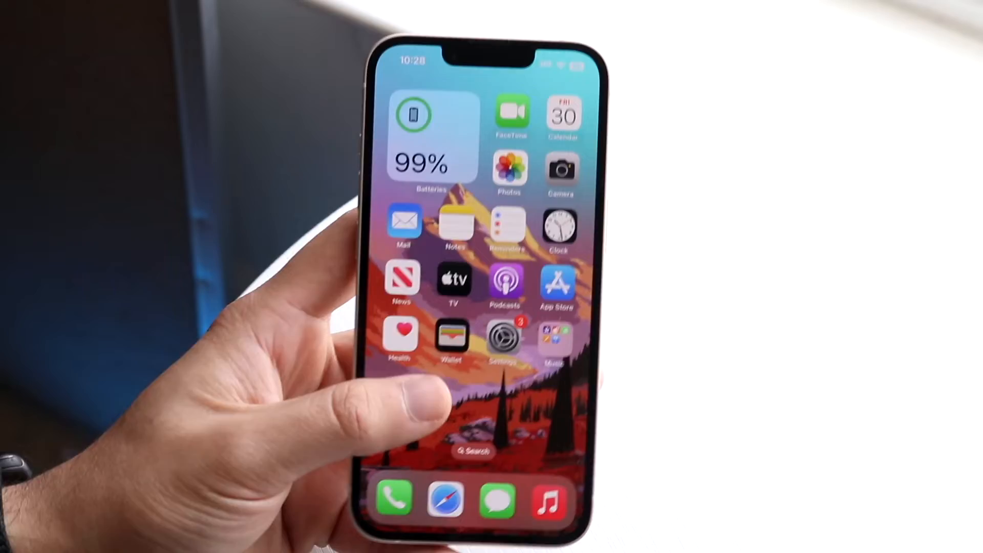
{"action": "scroll", "scroll_direction": "left", "scroll_amount": 3}
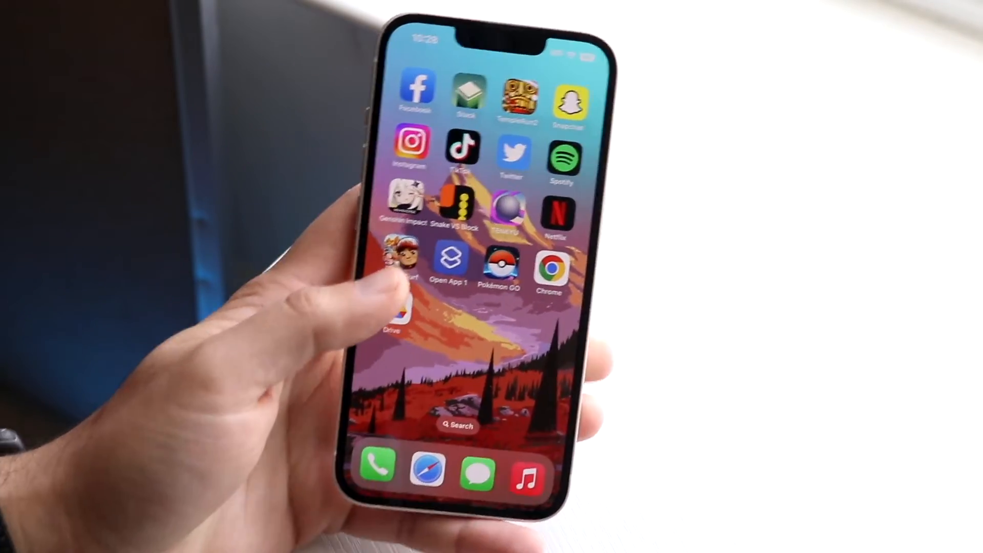
{"action": "left_click", "coordinate": [411, 148]}
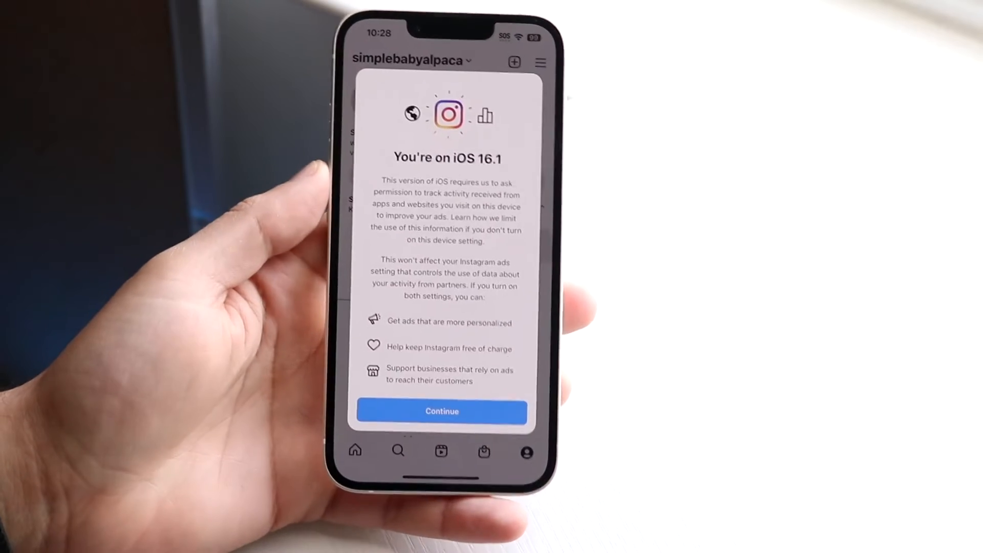
- Continue past the iOS 16.1 tracking prompt and bring up the profile's options menu
{"action": "left_click", "coordinate": [441, 411]}
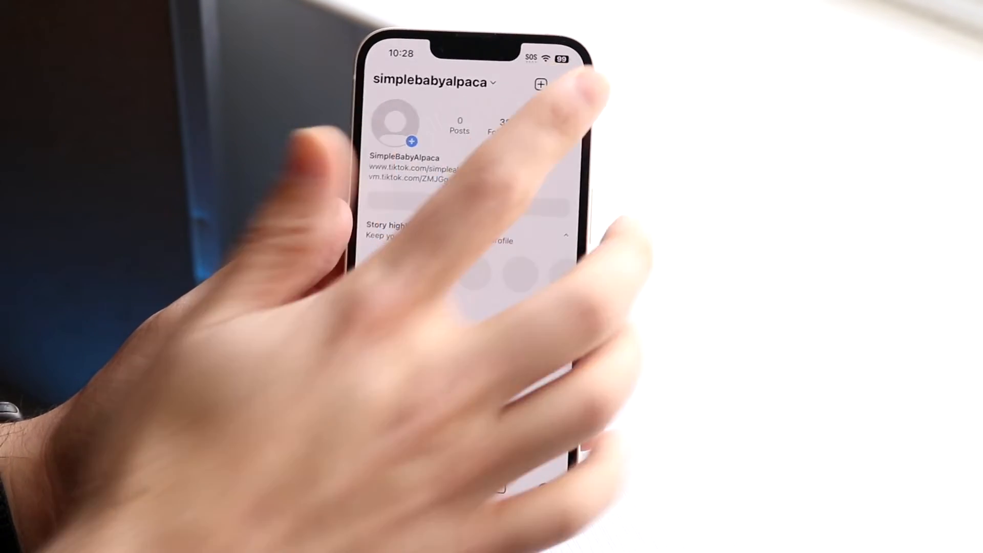
{"action": "left_click", "coordinate": [558, 83]}
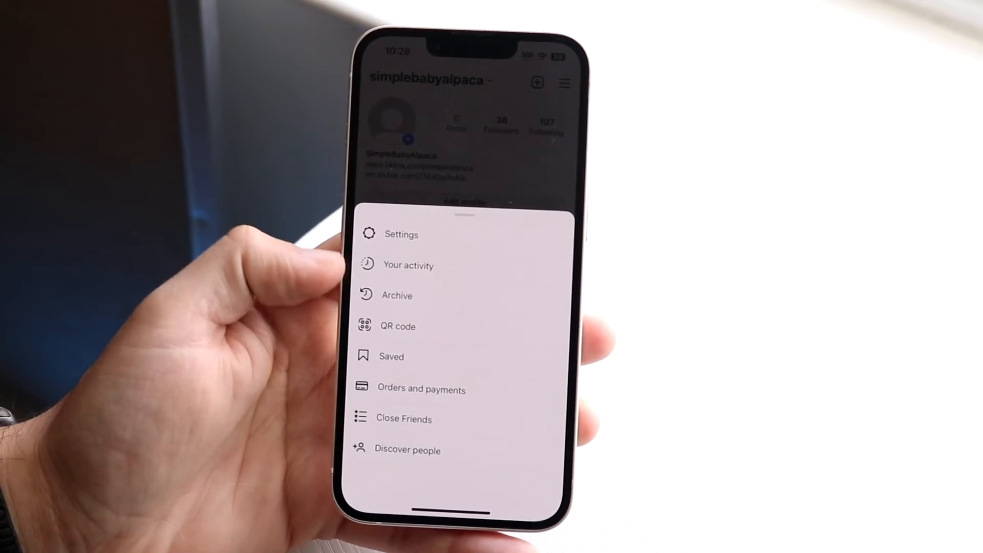
- Go into Settings and then Account to reach 'Switch to professional account'
{"action": "left_click", "coordinate": [401, 234]}
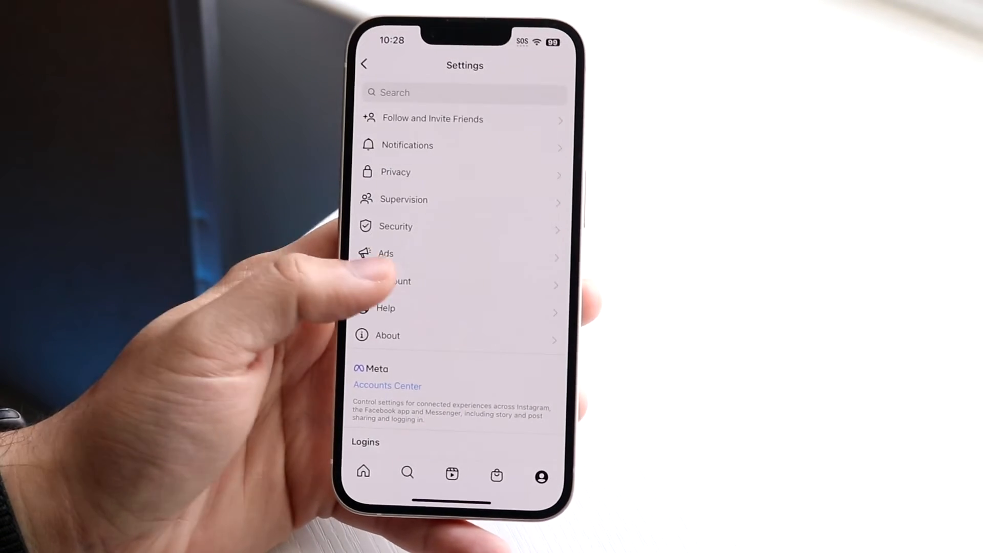
{"action": "left_click", "coordinate": [391, 281]}
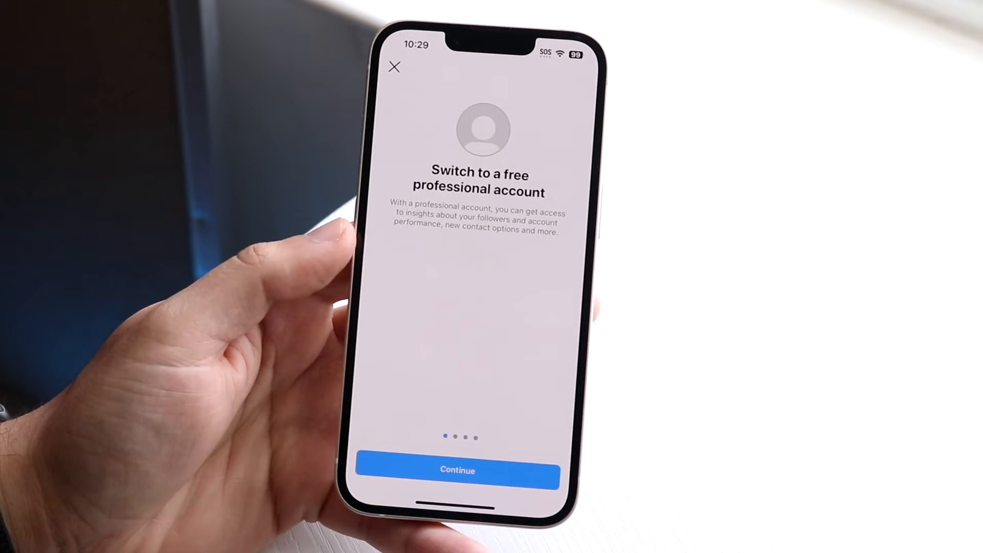
- Continue through the three introduction screens to the 'What best describes you?' question
{"action": "left_click", "coordinate": [457, 470]}
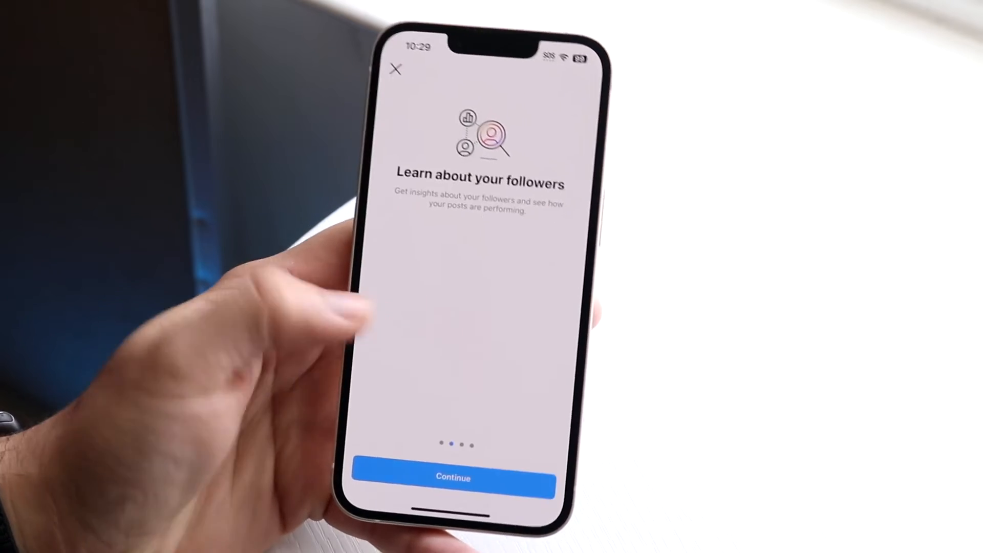
{"action": "left_click", "coordinate": [453, 478]}
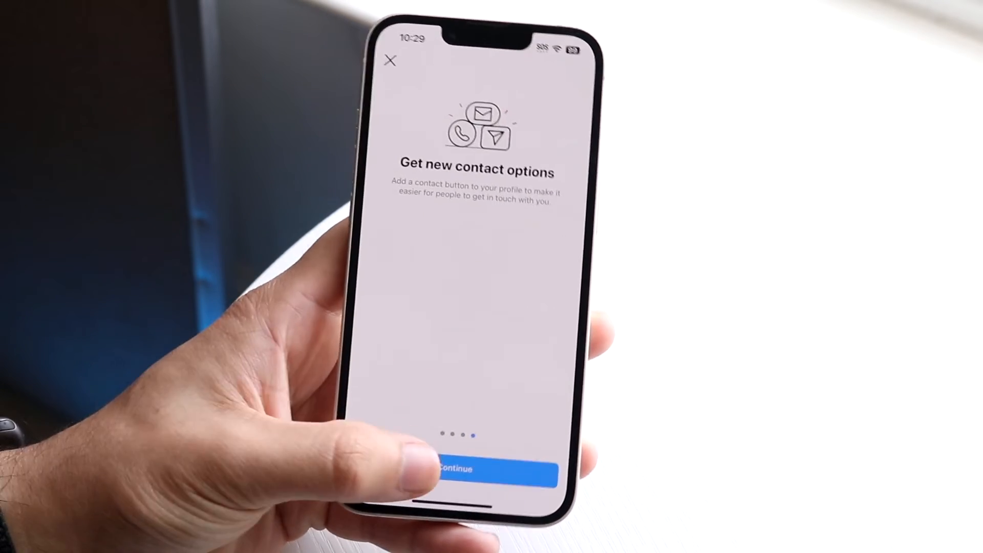
{"action": "left_click", "coordinate": [486, 469]}
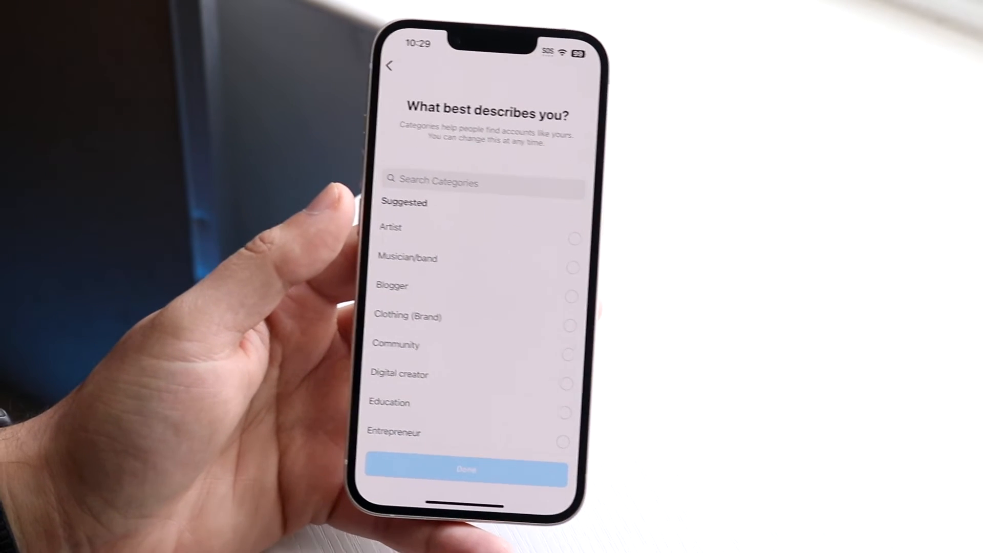
- Pick Artist from the Suggested categories and confirm, reaching 'Are you a creator?'
{"action": "left_click", "coordinate": [573, 266]}
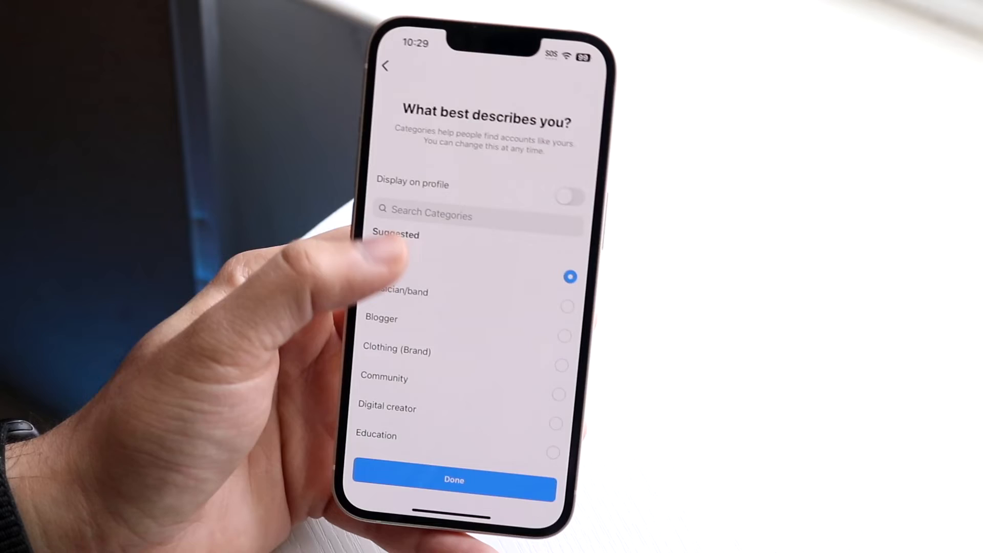
{"action": "left_click", "coordinate": [453, 480]}
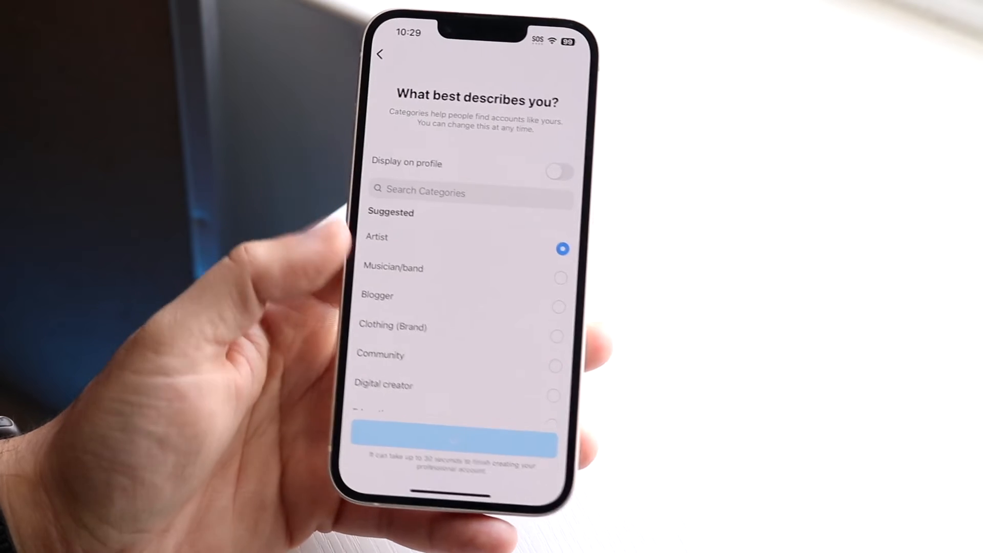
{"action": "left_click", "coordinate": [456, 439]}
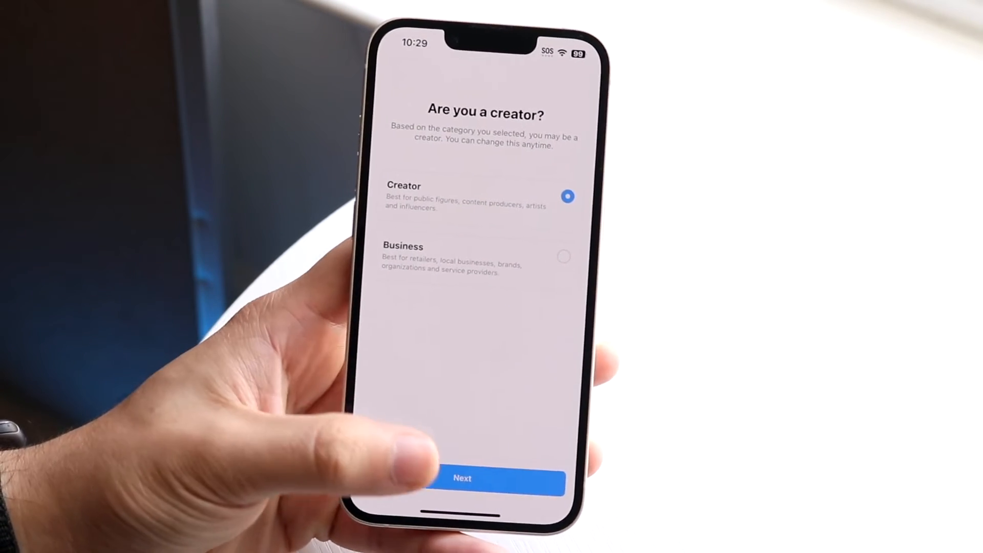
- Confirm Creator, skip promotional emails, and close the checklist so the profile shows '0 of 5 steps complete'
{"action": "left_click", "coordinate": [463, 478]}
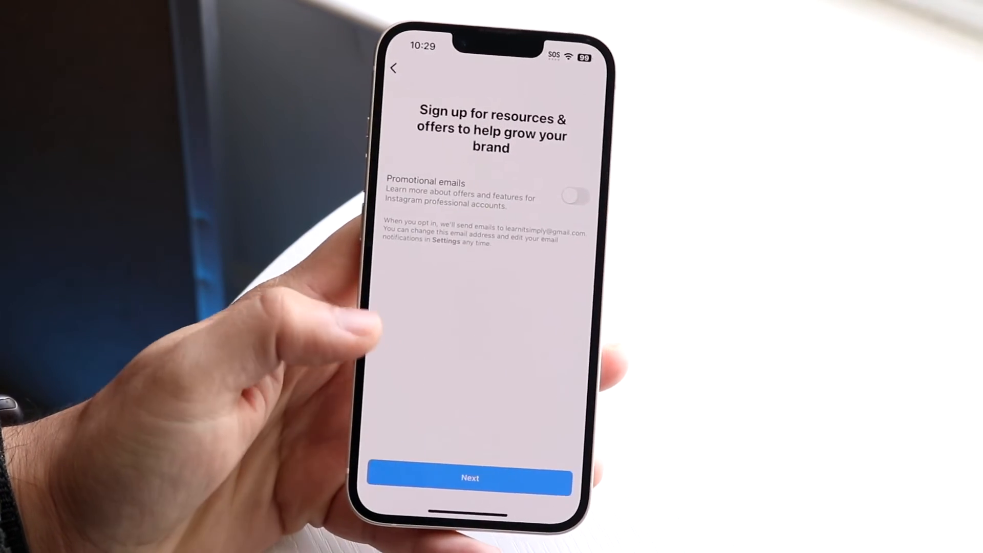
{"action": "left_click", "coordinate": [469, 478]}
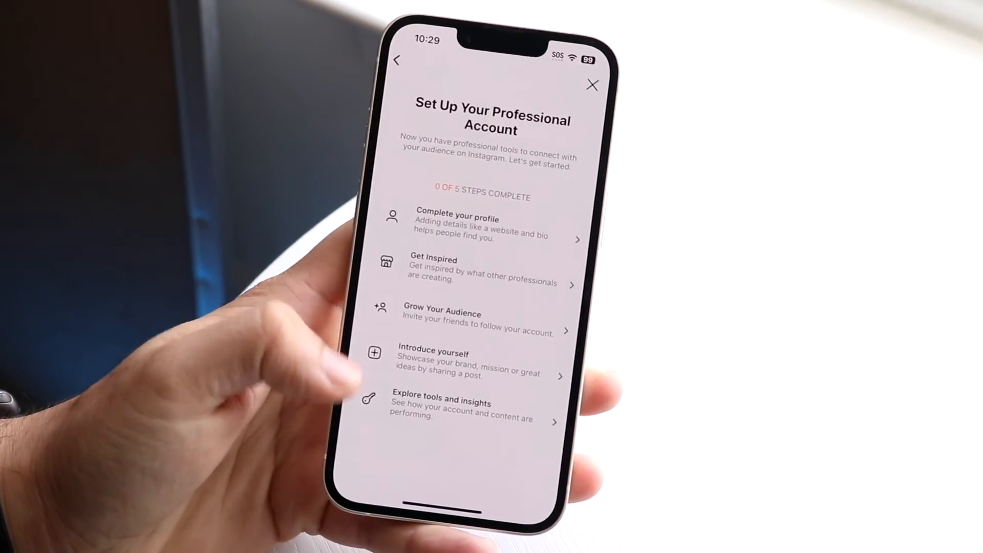
{"action": "left_click", "coordinate": [593, 85]}
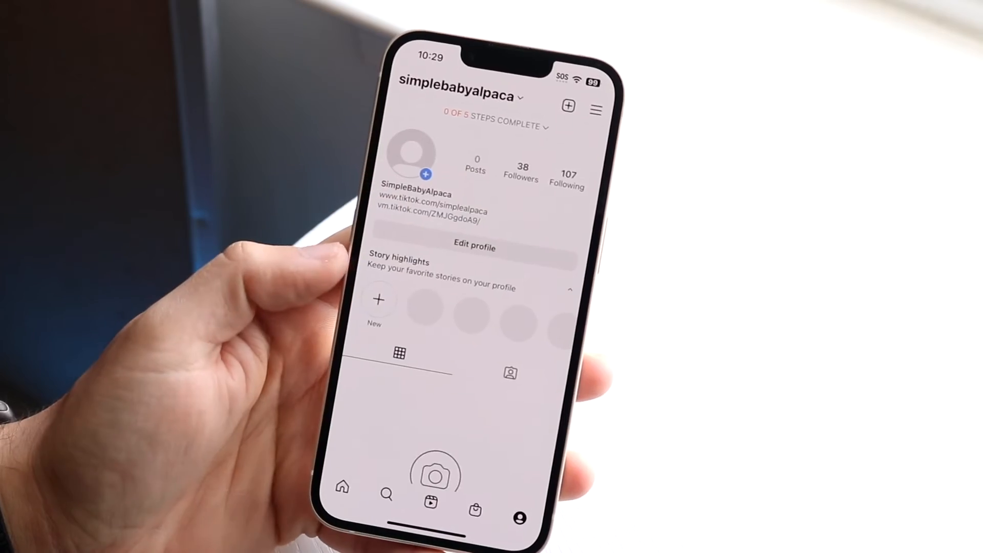